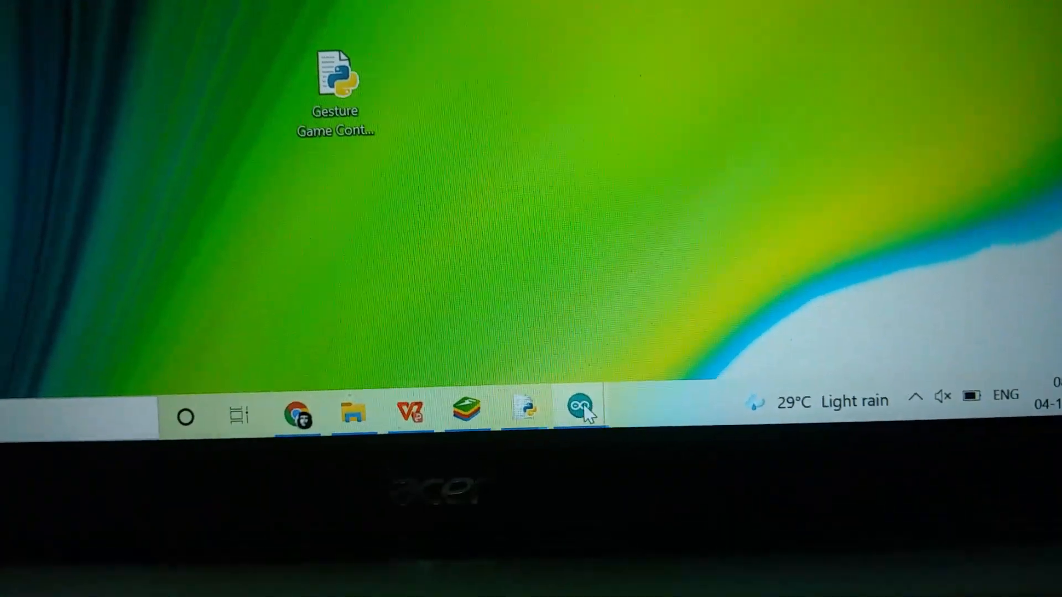
- Launch the Arduino IDE from the desktop
left_click(582, 404)
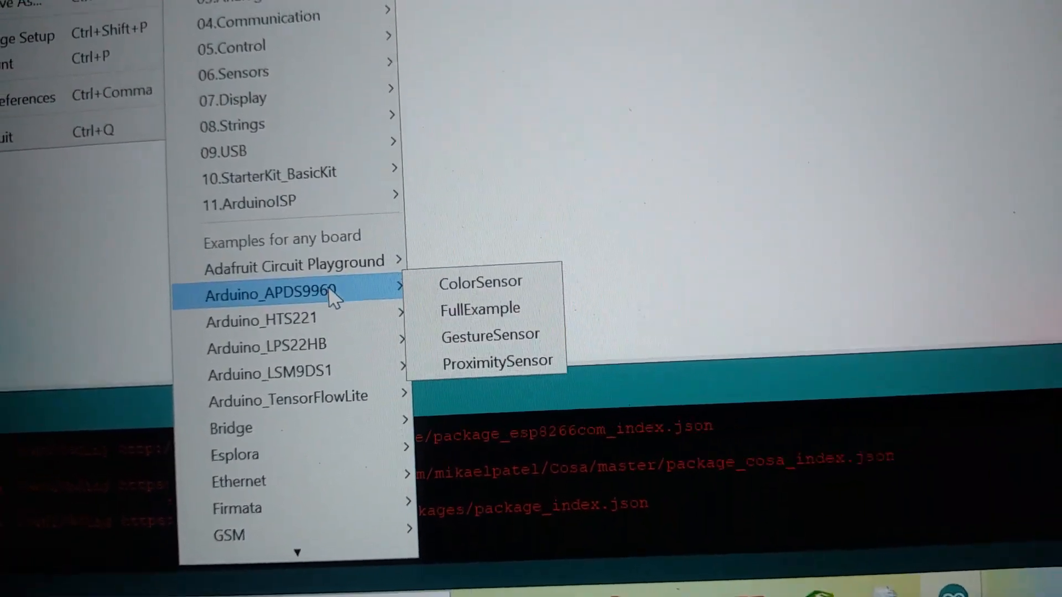
- Open the GestureSensor example from the Arduino_APDS9960 library
left_click(490, 334)
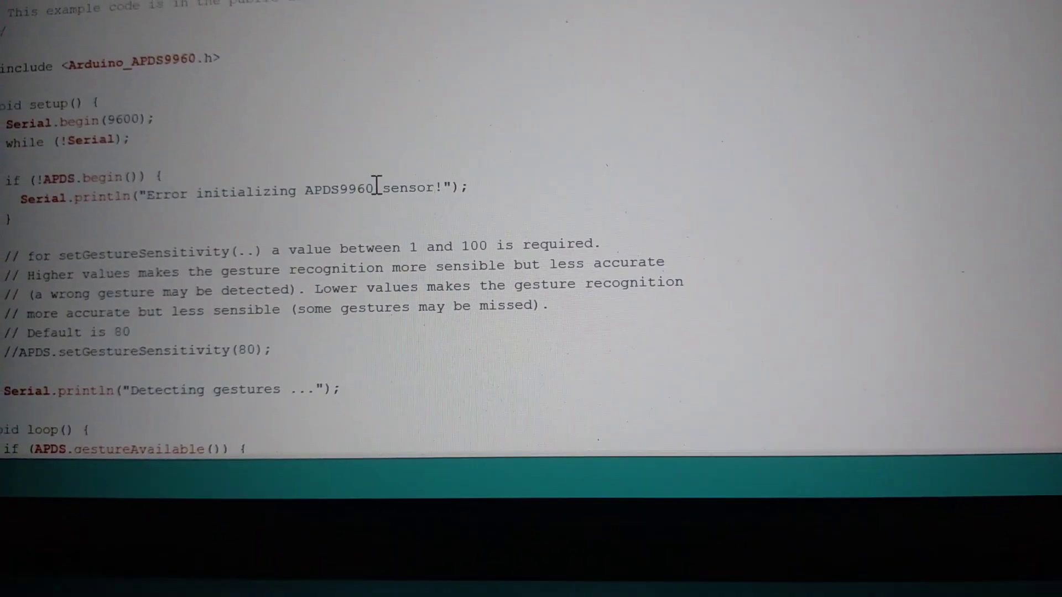
- Scroll through the GestureSensor sketch to review its gesture-detection loop
scroll("down", 3)
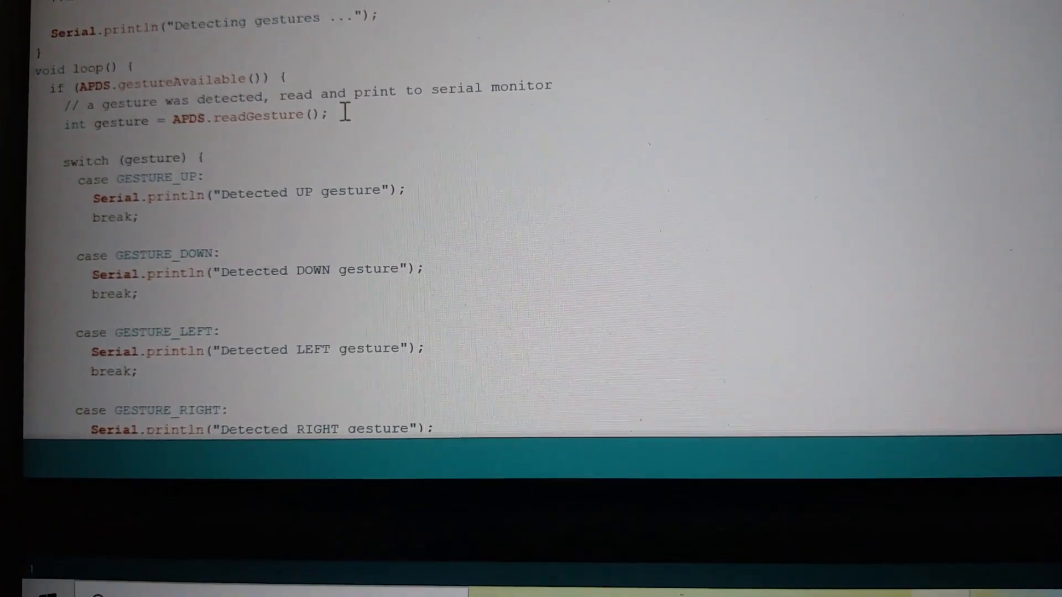
scroll("down", 3)
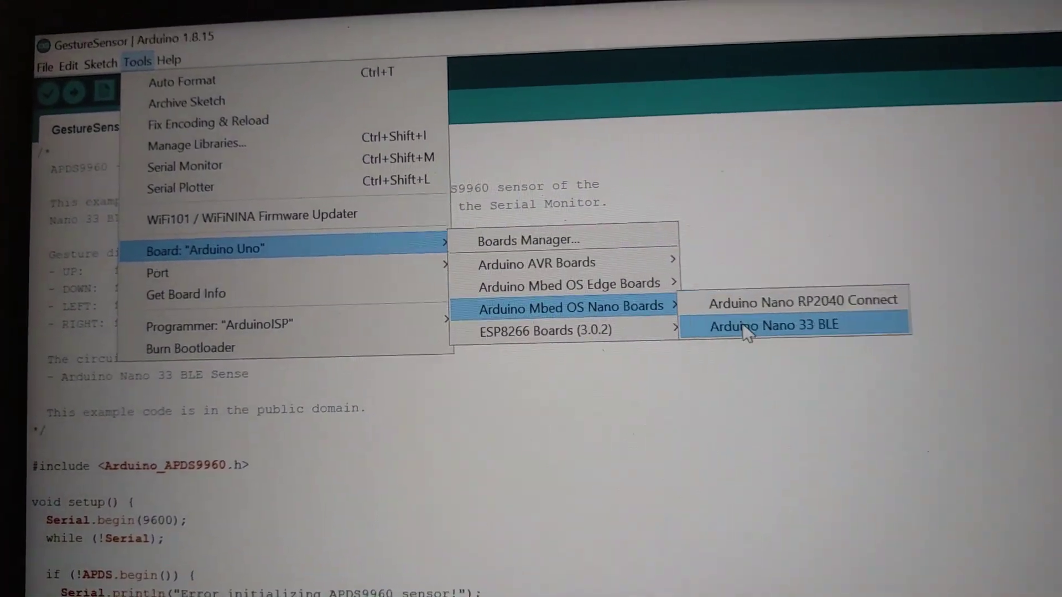
left_click(795, 325)
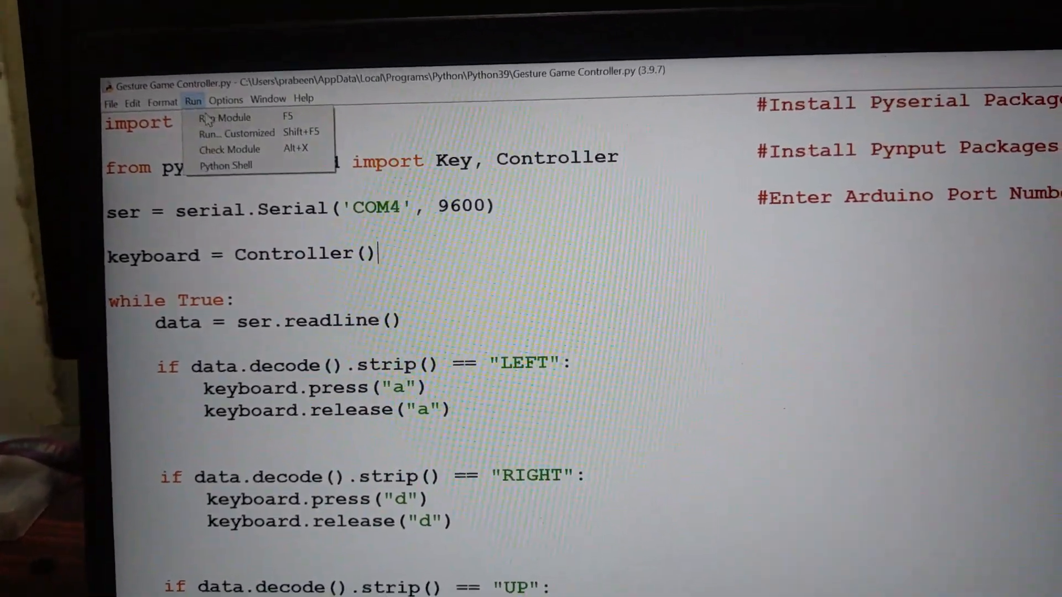
- Run the Gesture Game Controller.py module in Python IDLE
left_click(228, 117)
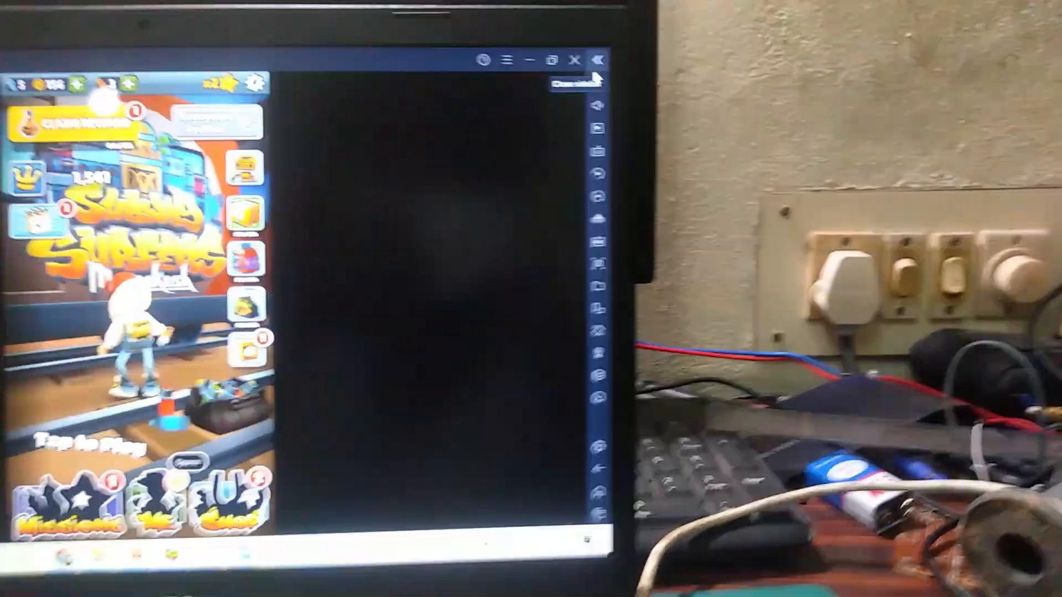
- Bring up Subway Surfers game controls and their advanced key-mapping editor
left_click(565, 124)
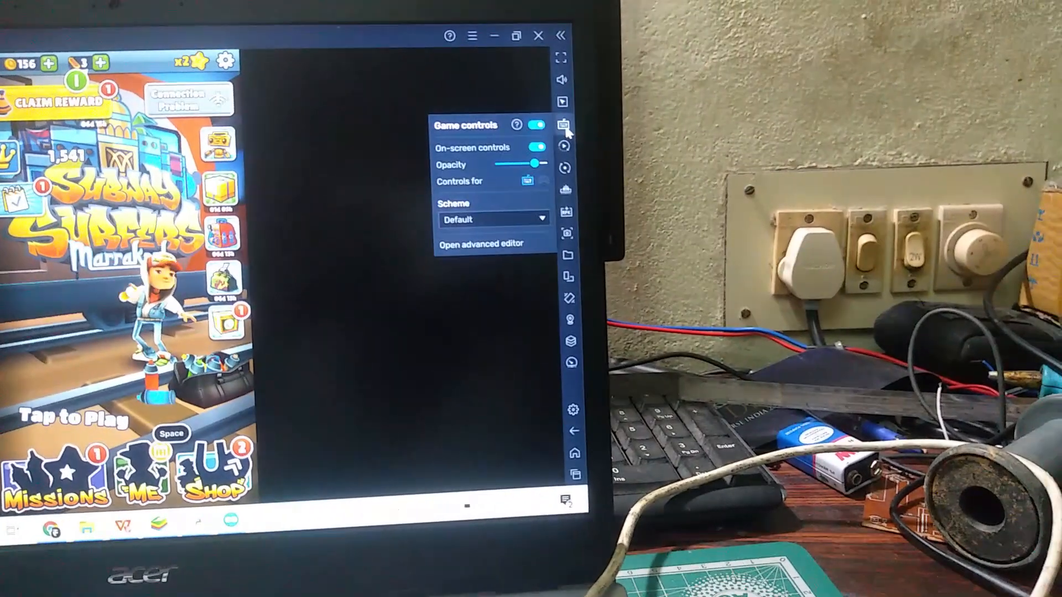
left_click(480, 243)
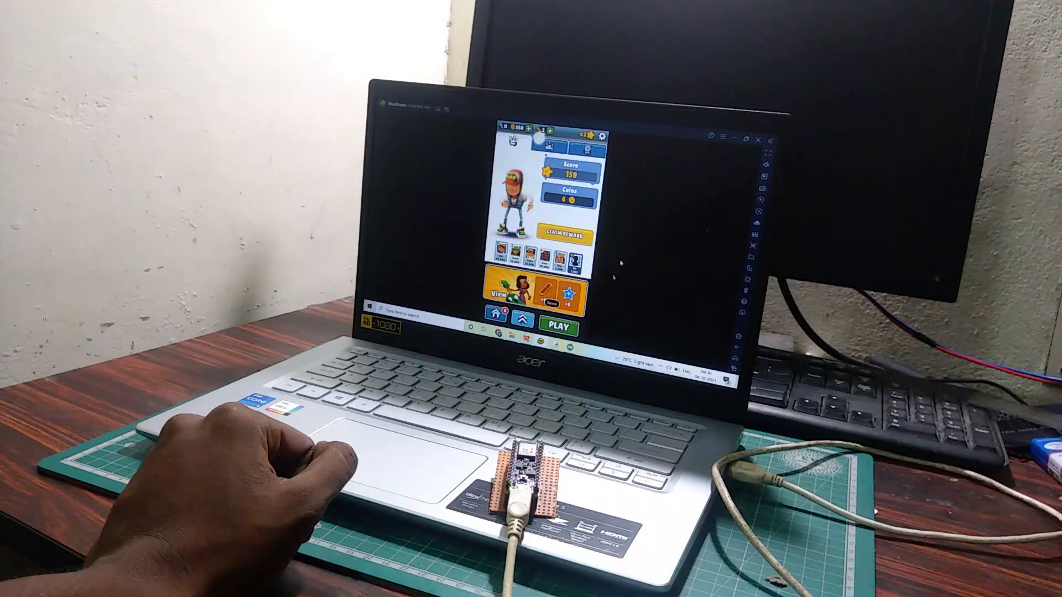
- Start a new Subway Surfers run from the results screen
left_click(558, 325)
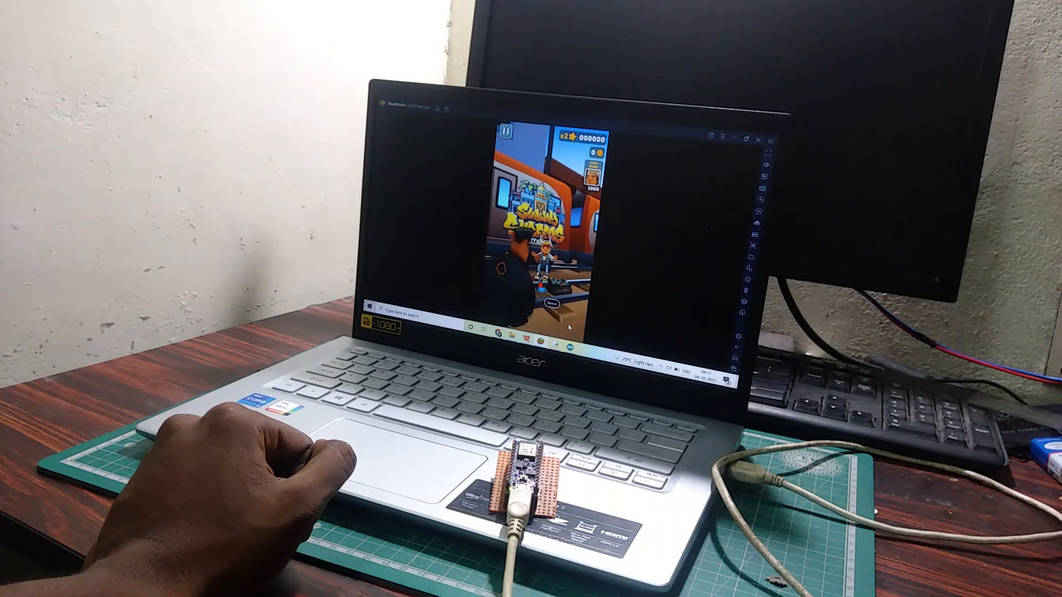